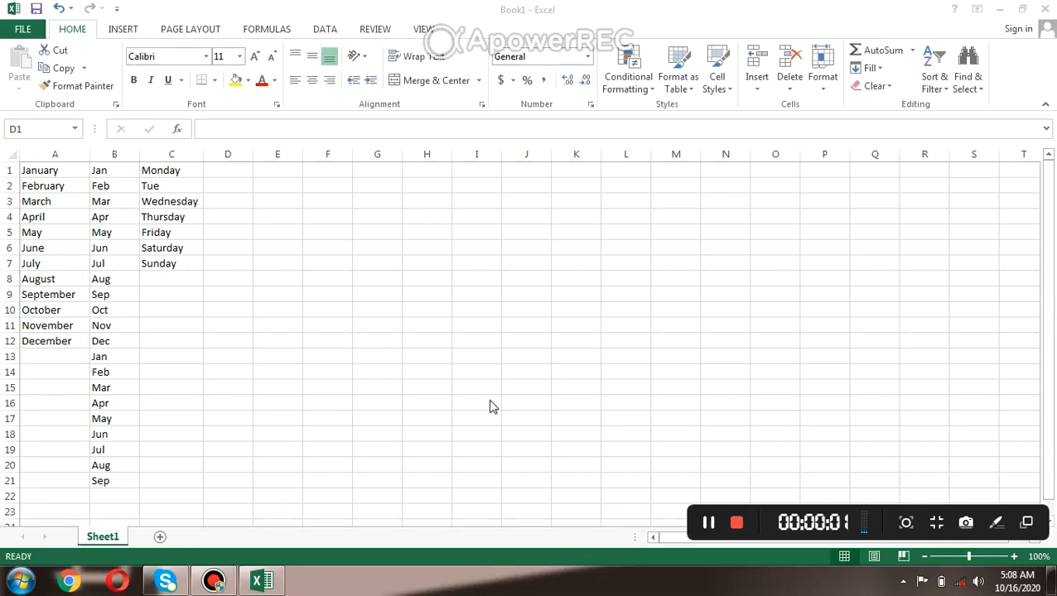
mouse_move(252, 215)
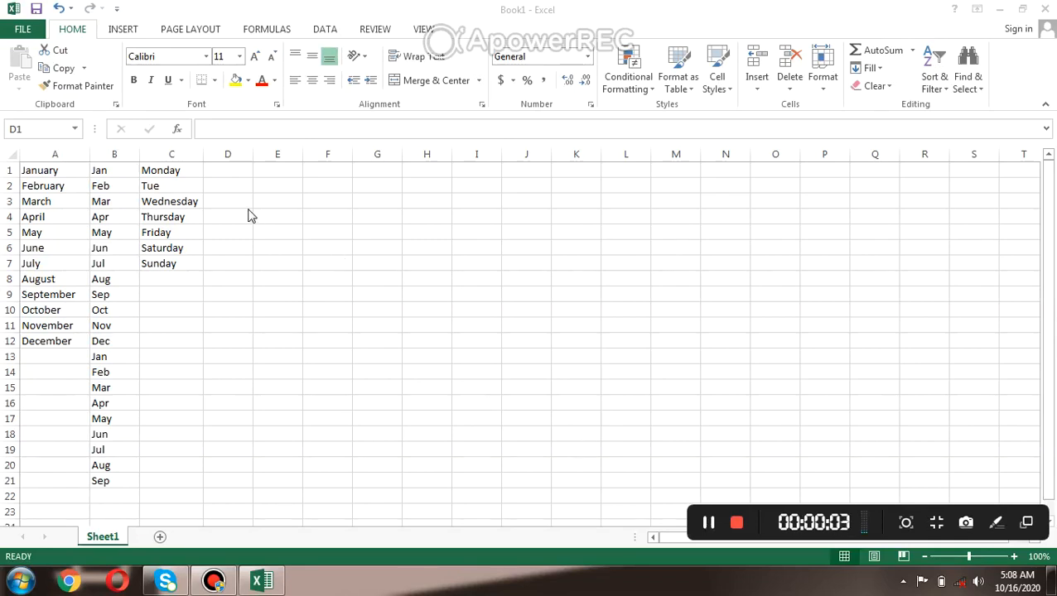
Enter 'ma' in C1 and select the abbreviated Tue entry in C2.
click(228, 169)
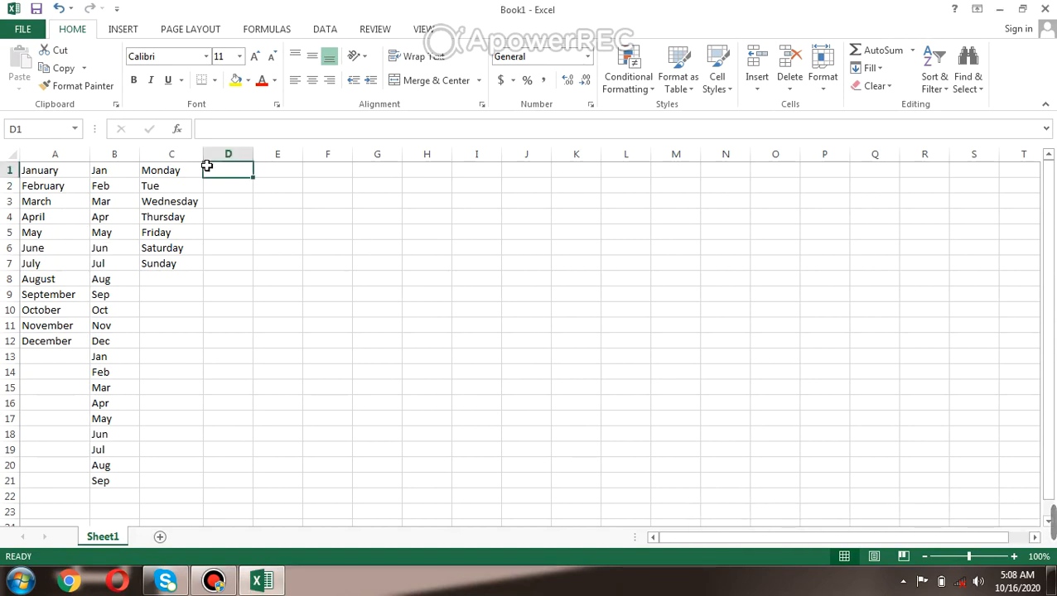
click(172, 169)
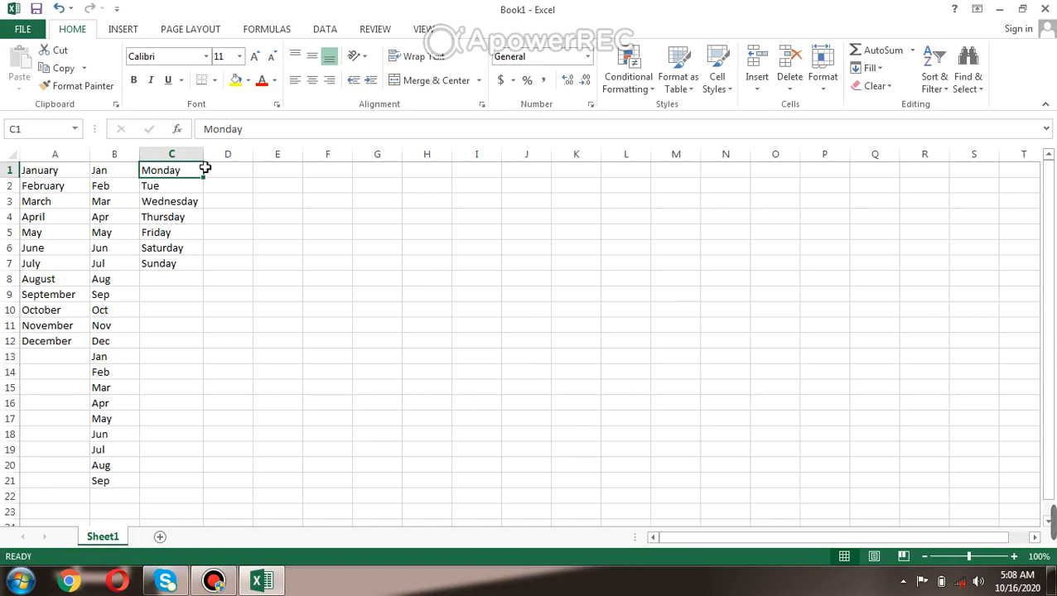
text(ma)
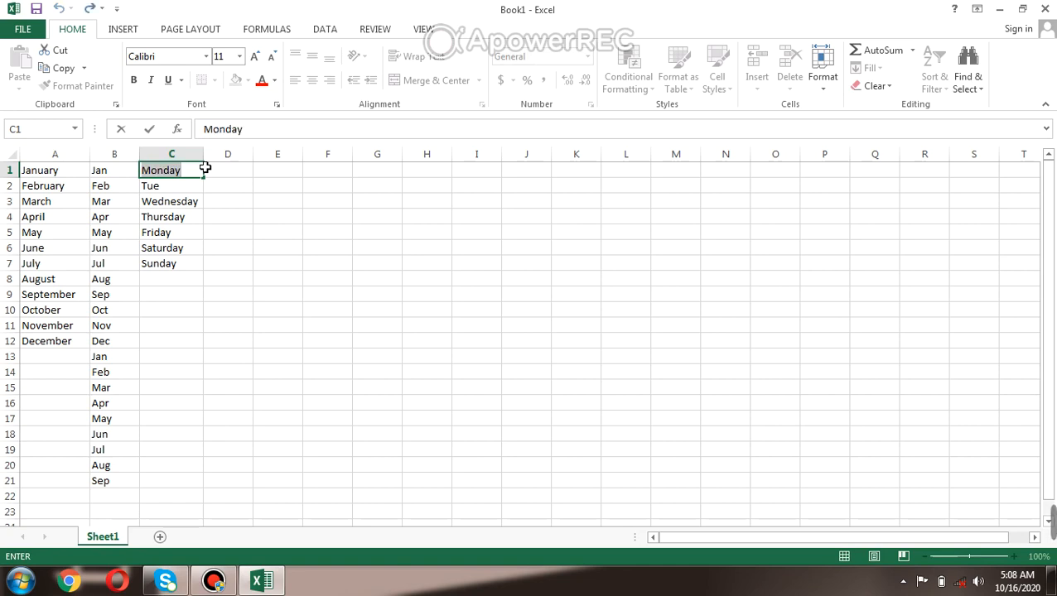
click(173, 216)
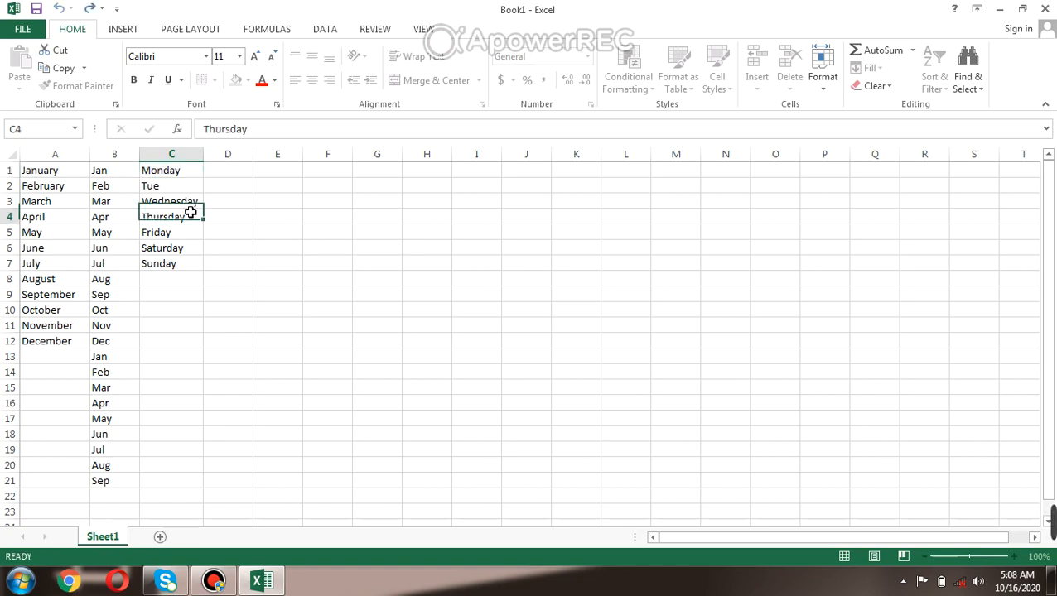
click(172, 186)
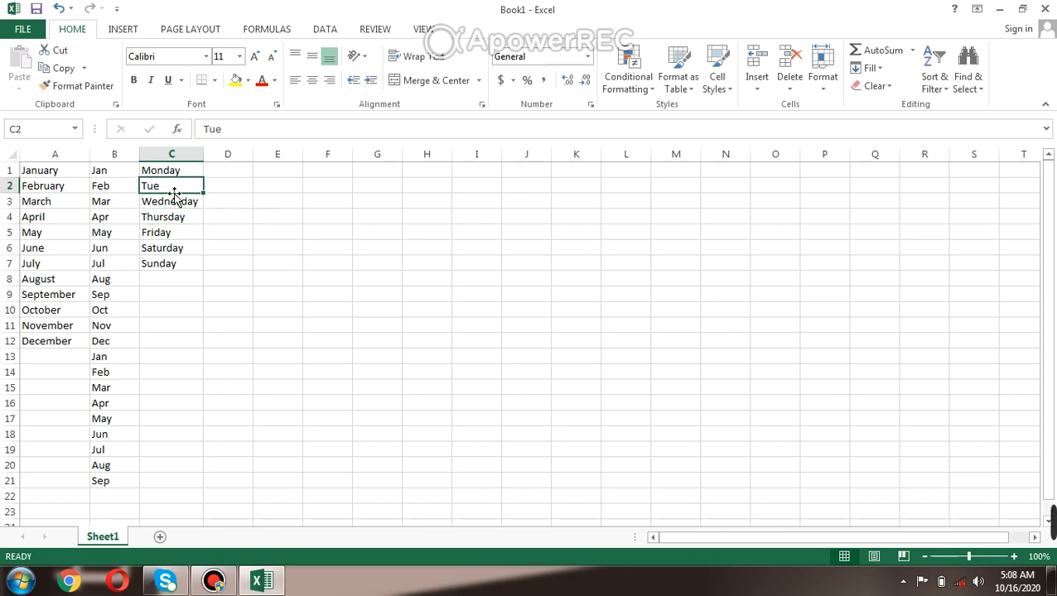
mouse_move(166, 184)
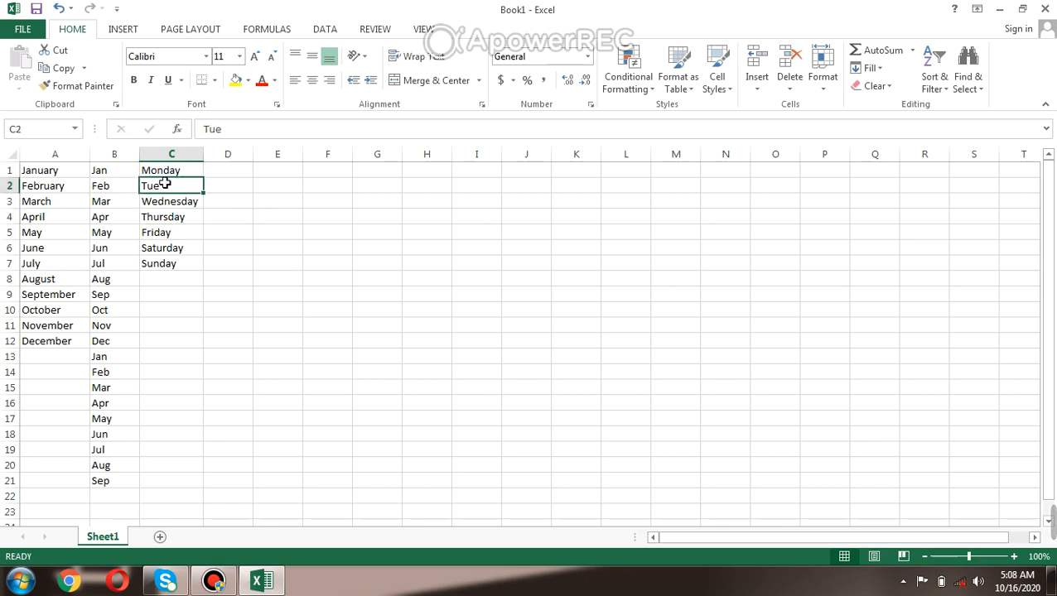
Edit C2 in-cell, appending 's' and 'day' so it reads Tuesday.
double_click(172, 185)
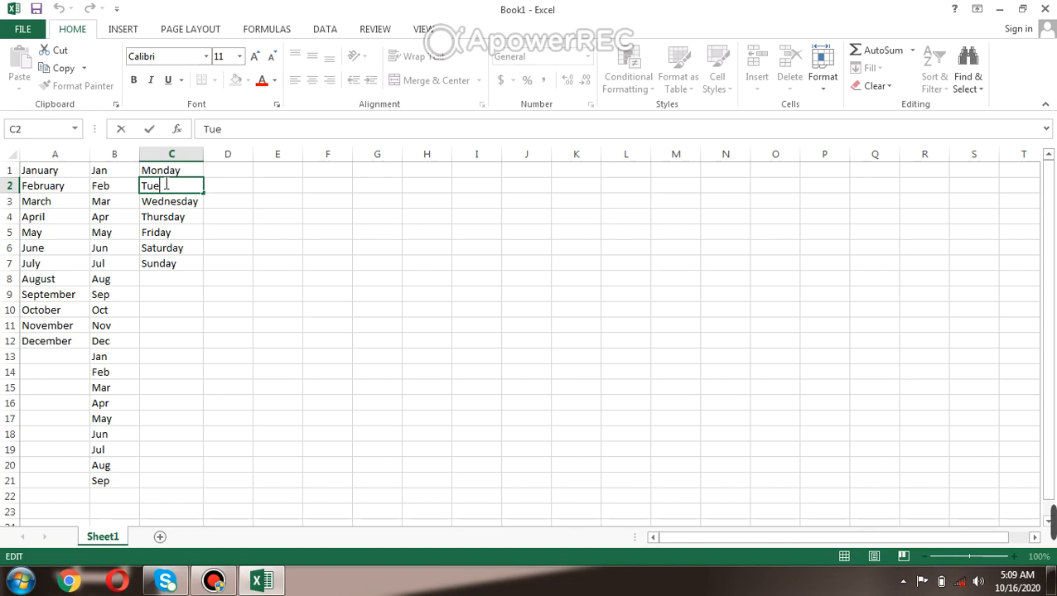
text(s)
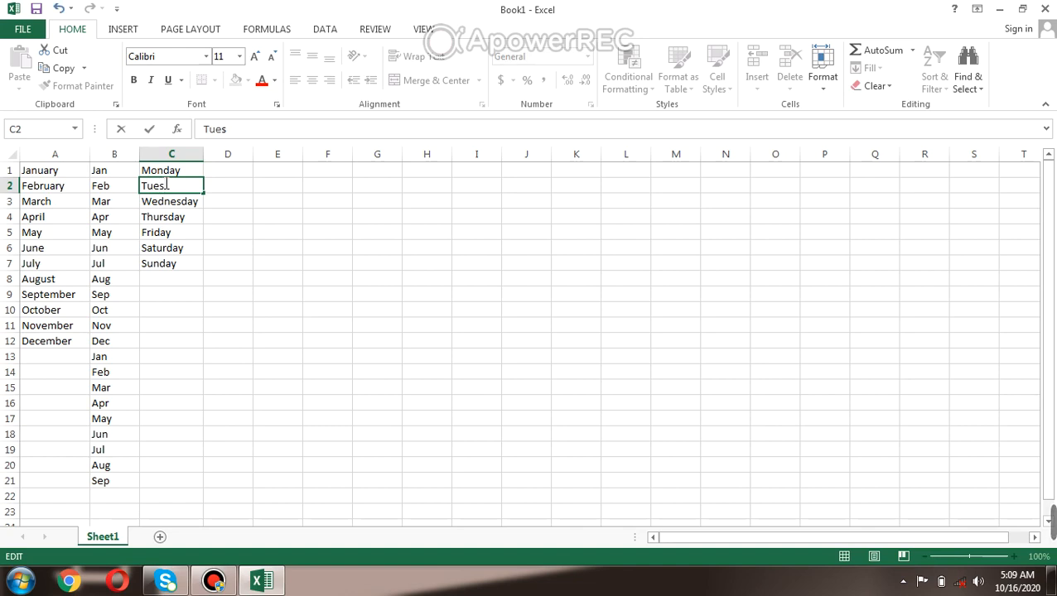
text(day)
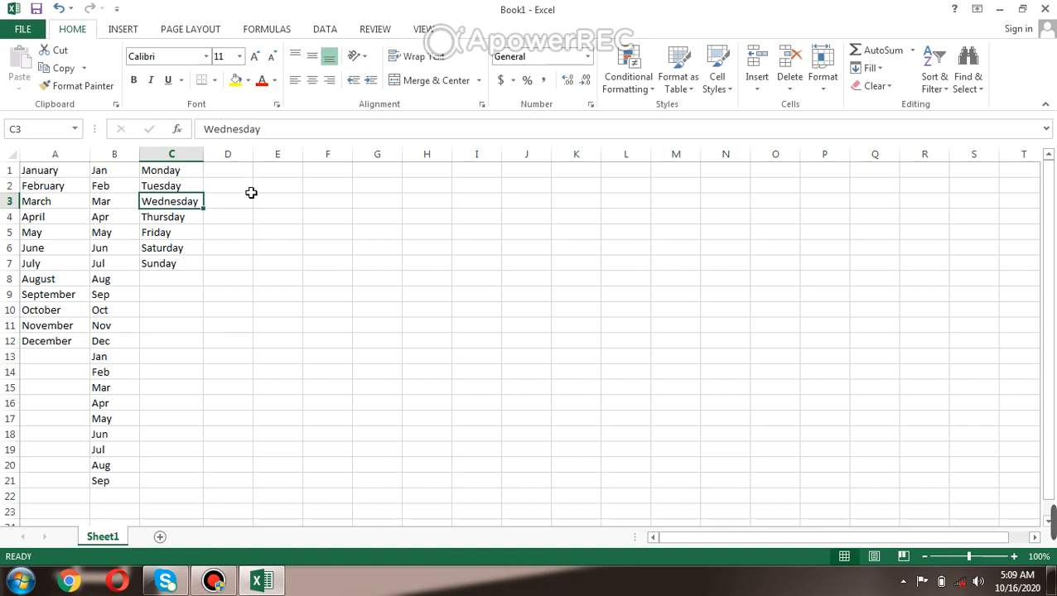
Enter 'a naw day' in D1 beside Monday and reselect it for correction.
click(228, 169)
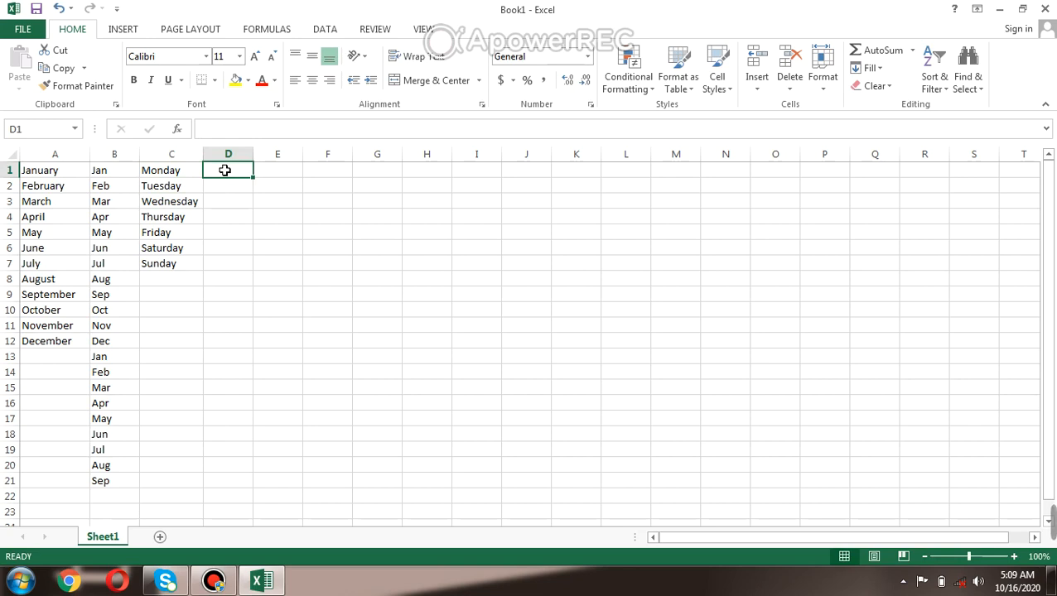
text(a)
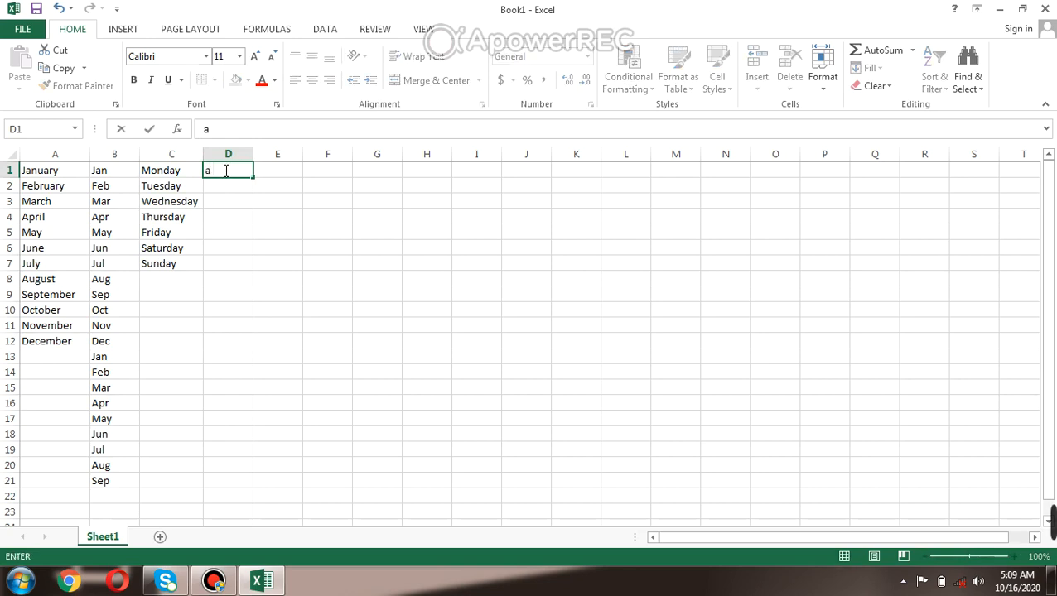
text(n)
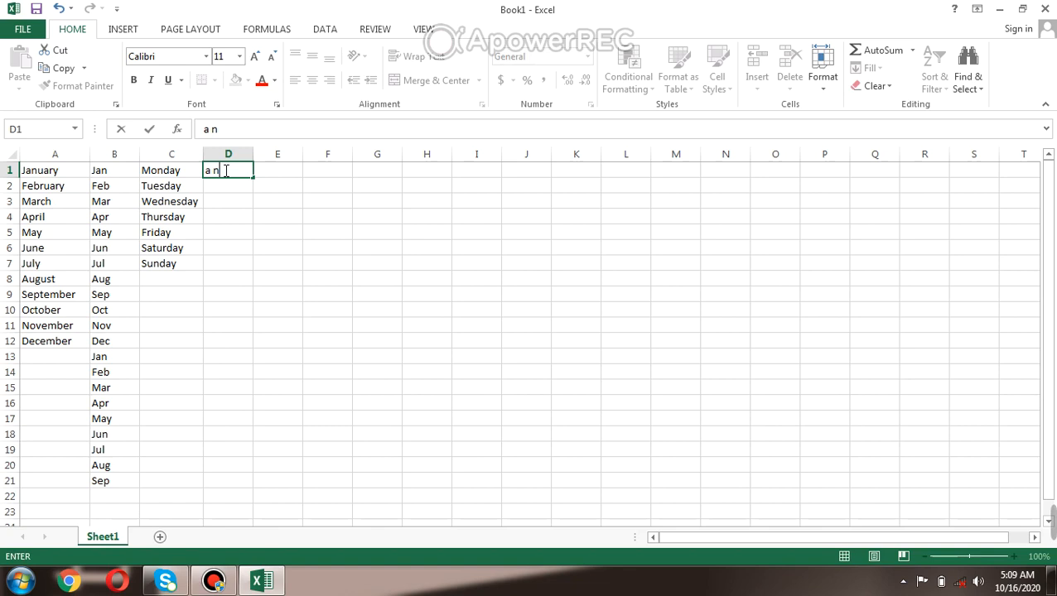
text(aw)
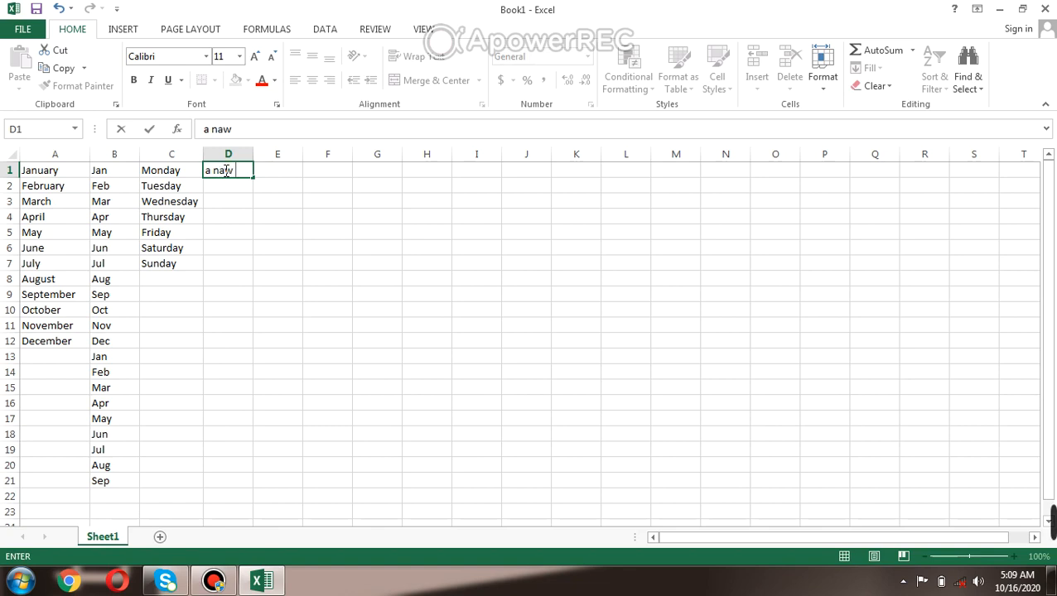
text(day)
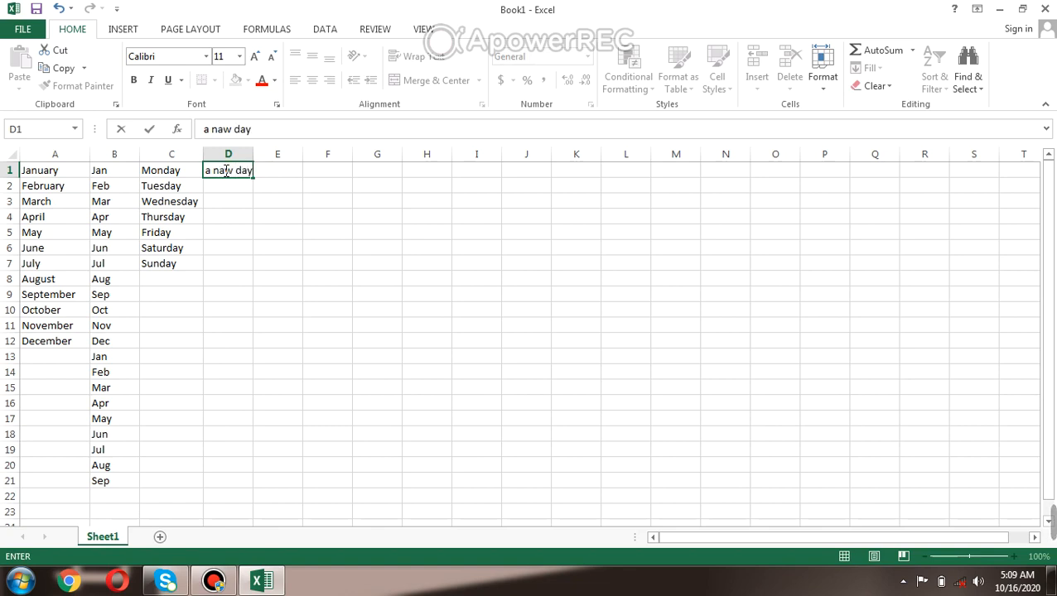
key(Return)
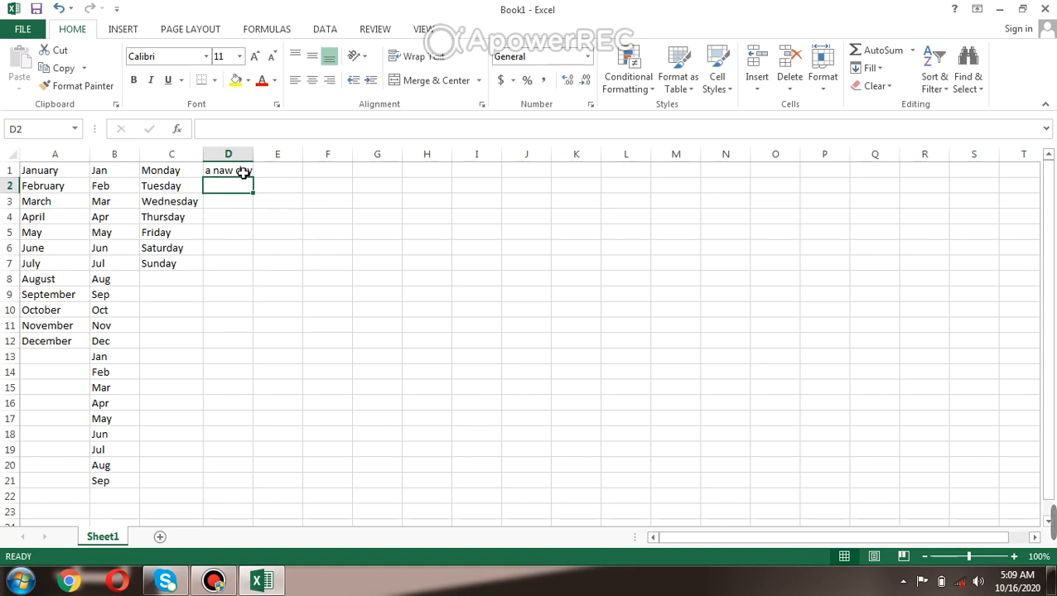
click(228, 169)
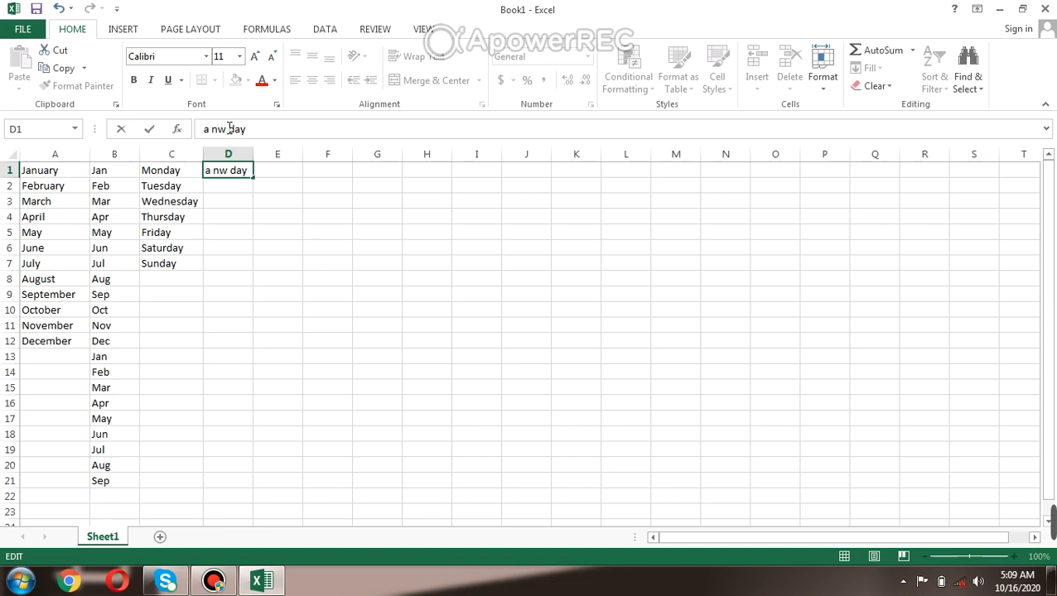
Replace the typo with 'e' so D1 reads 'a new day' and commit it.
text(e)
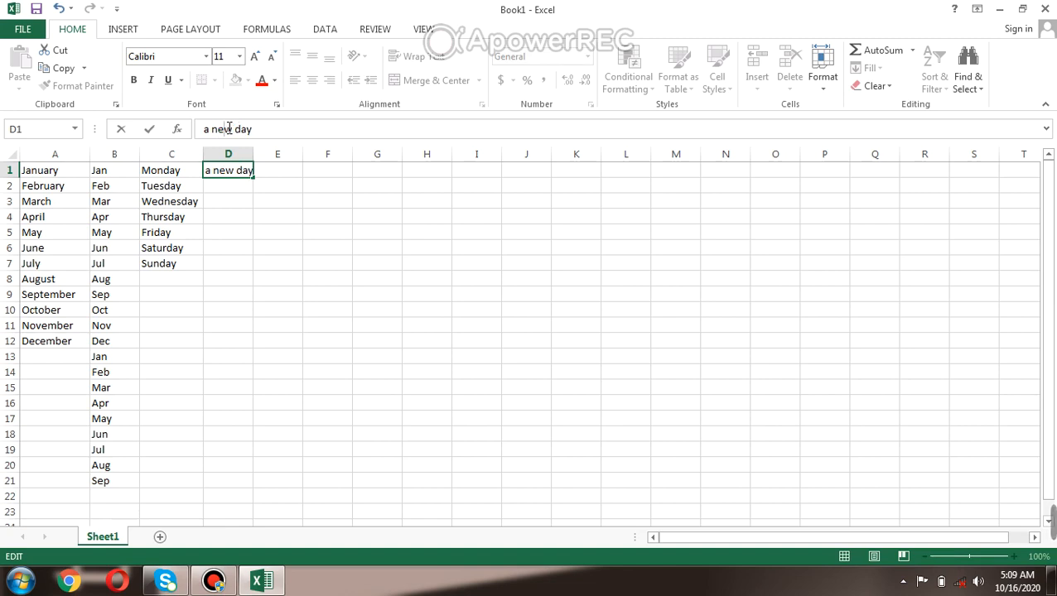
click(229, 202)
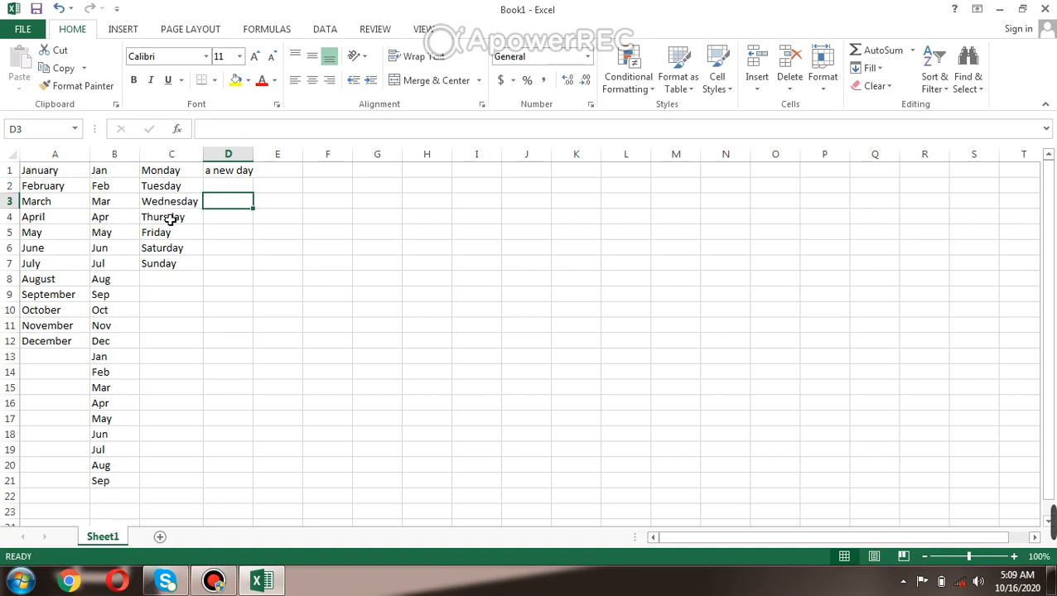
mouse_move(172, 209)
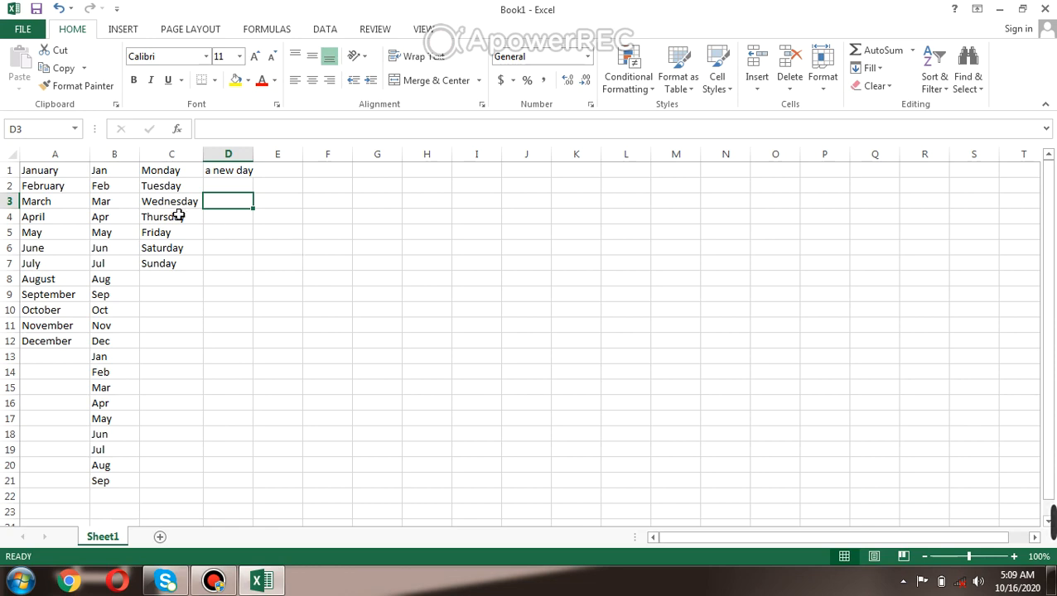
mouse_move(258, 206)
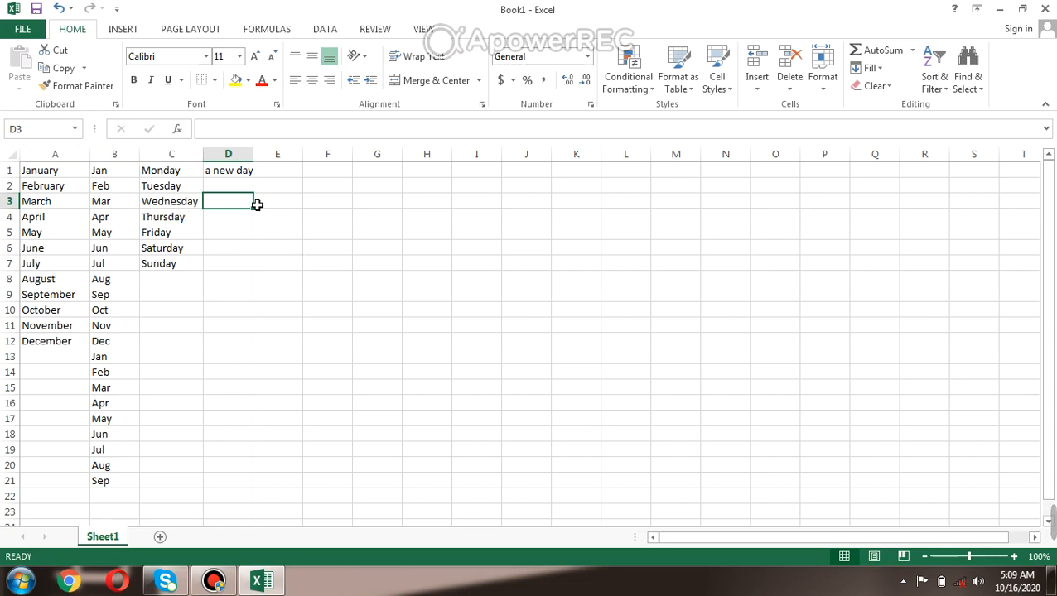